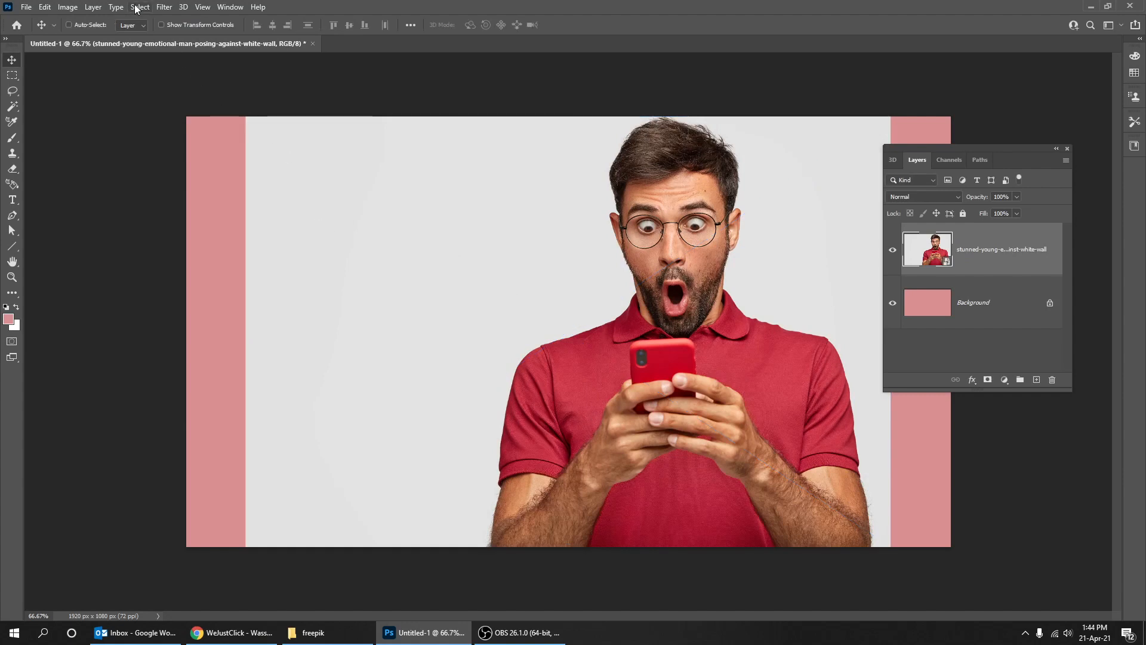
# Mask the red-shirt man's white backdrop using Select Subject, then hide his layer.
pyautogui.click(139, 6)
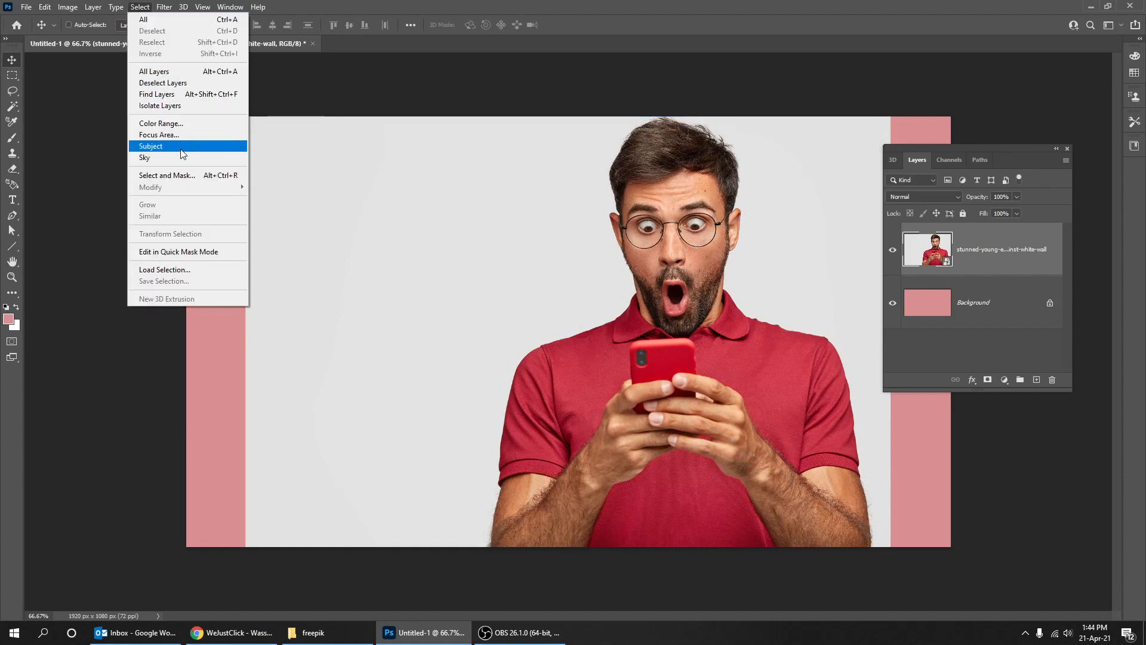
pyautogui.click(150, 145)
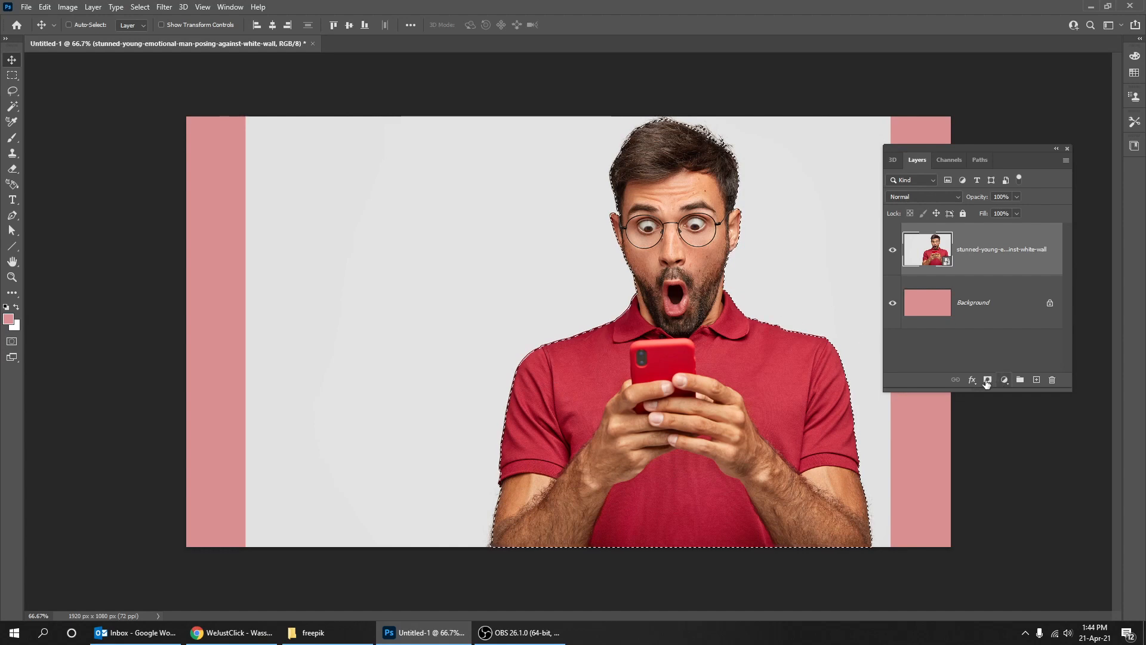
pyautogui.click(987, 380)
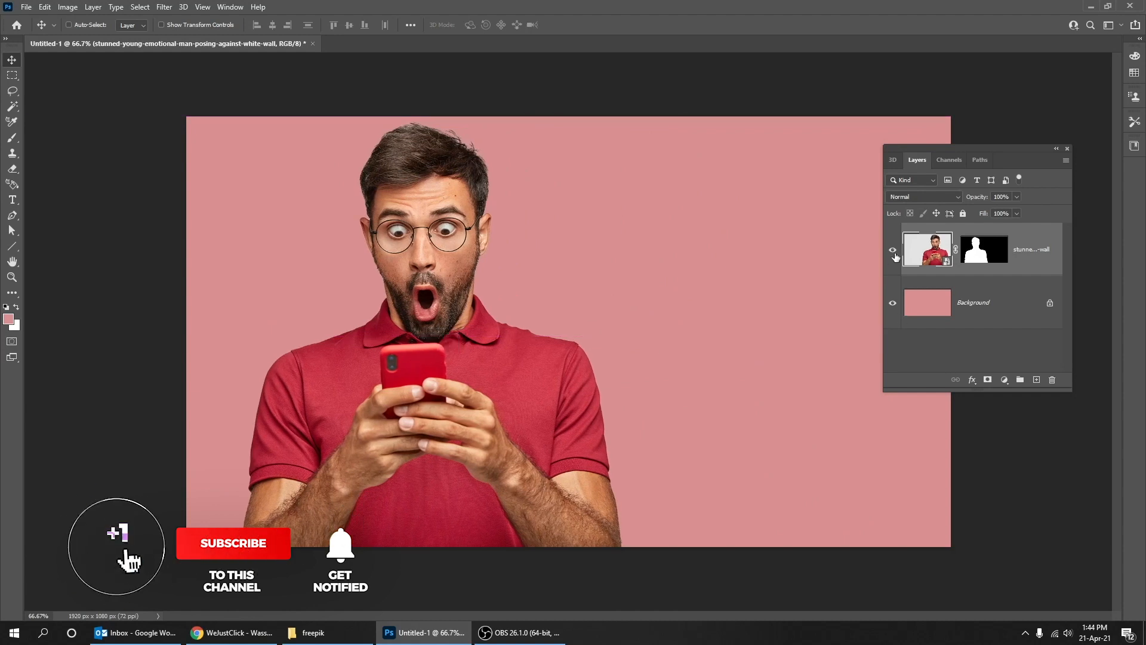
pyautogui.click(312, 632)
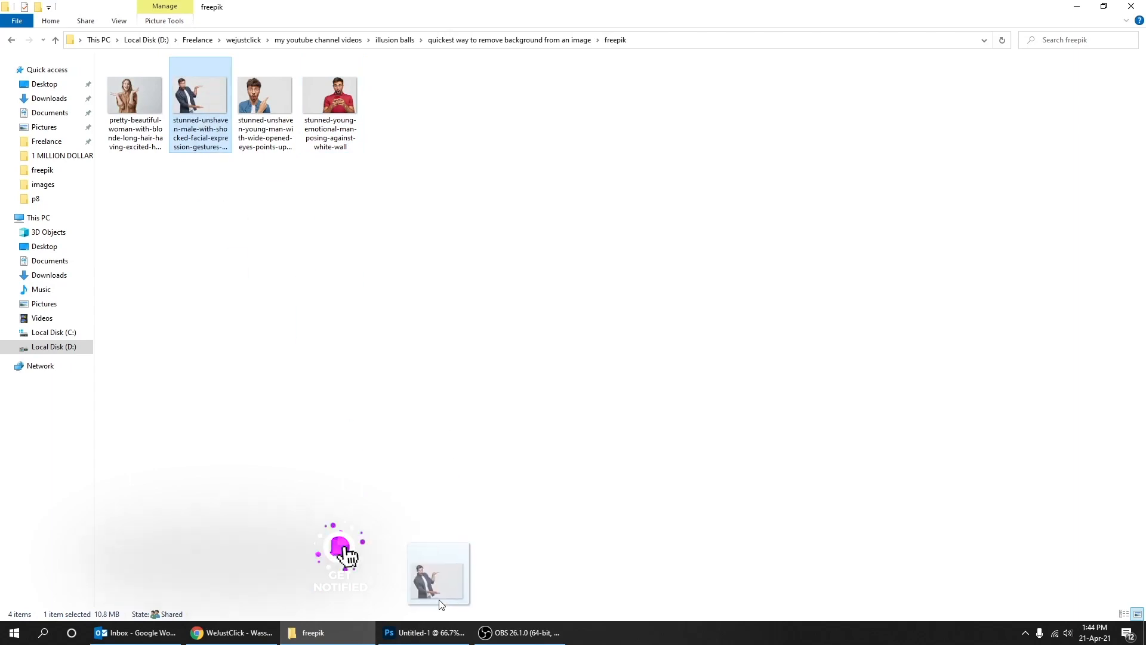
# Place the blue-shirt man's photo, select him as the subject, and hide his layer.
pyautogui.click(422, 632)
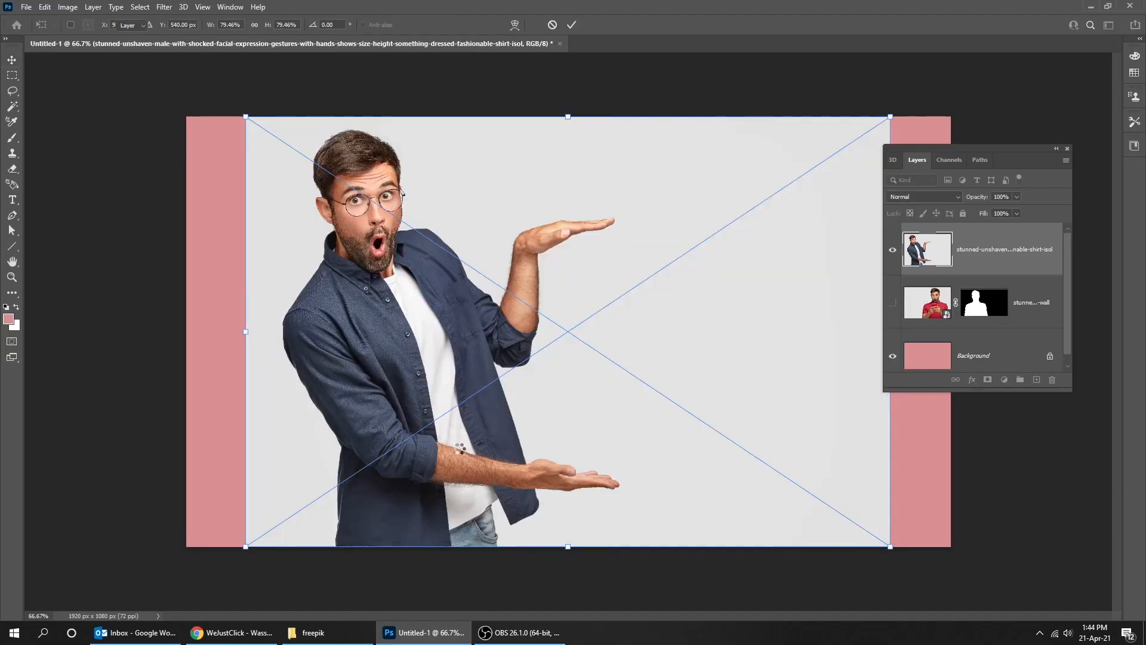
pyautogui.click(140, 6)
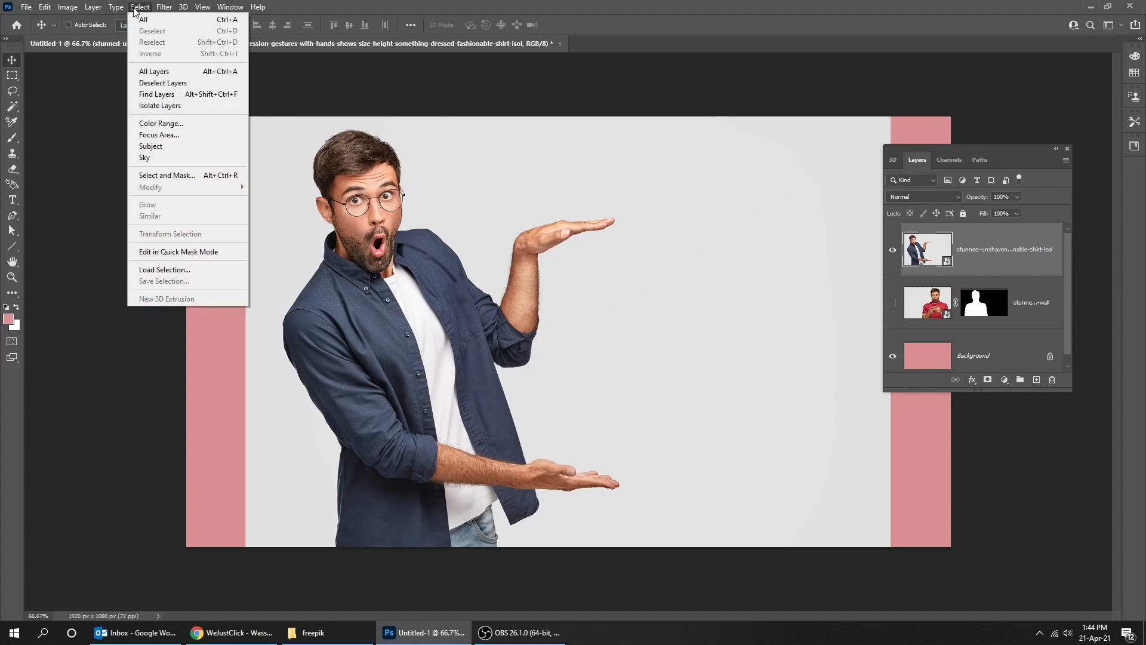
pyautogui.moveTo(151, 146)
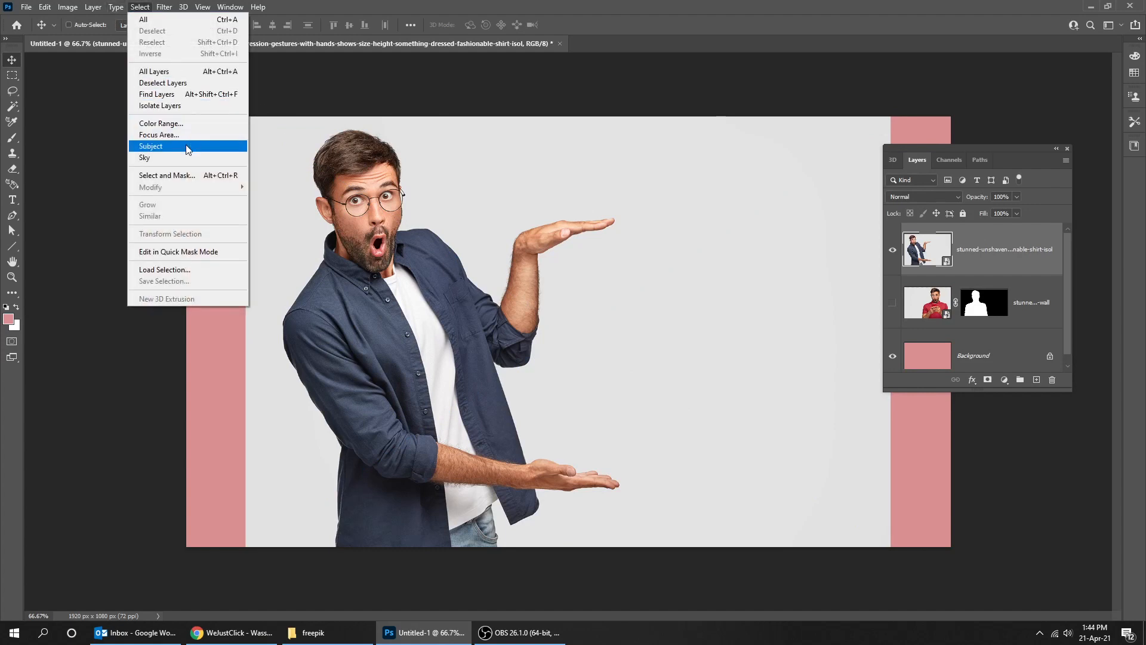
pyautogui.click(150, 146)
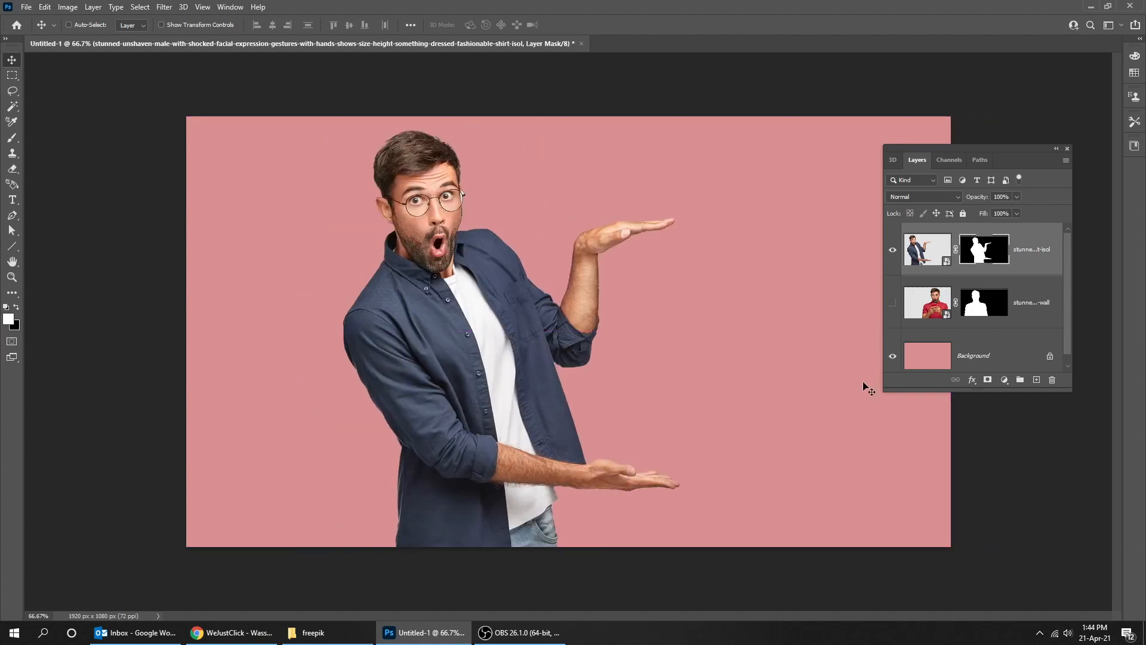
pyautogui.click(892, 249)
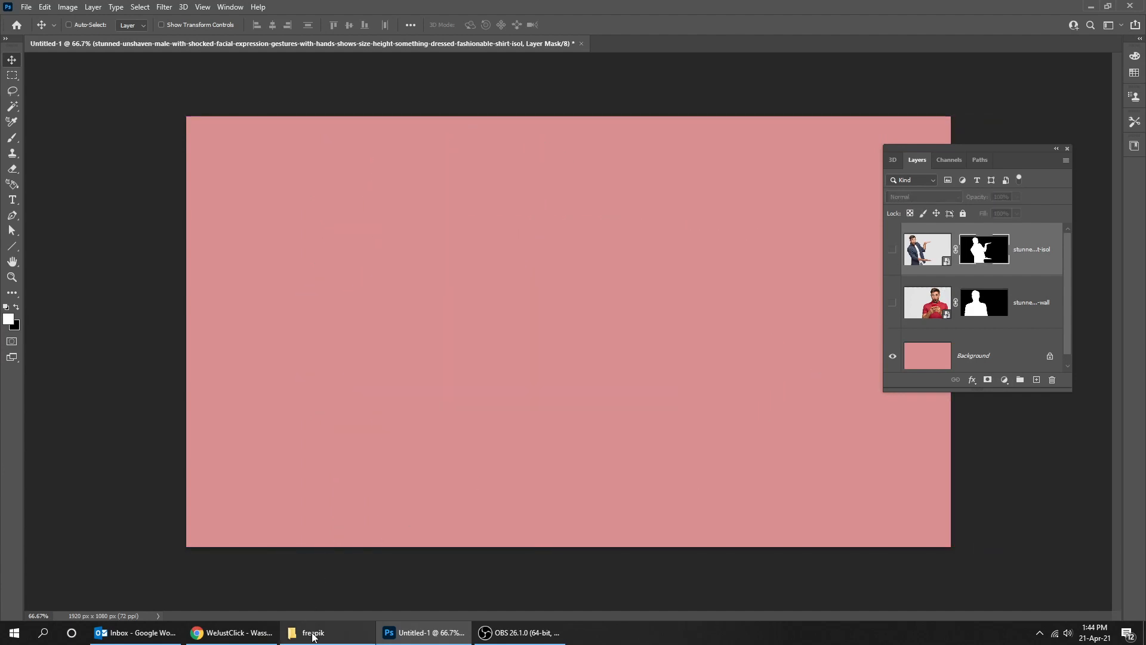
# Bring the blonde woman's photo from the source folder onto the canvas.
pyautogui.click(311, 632)
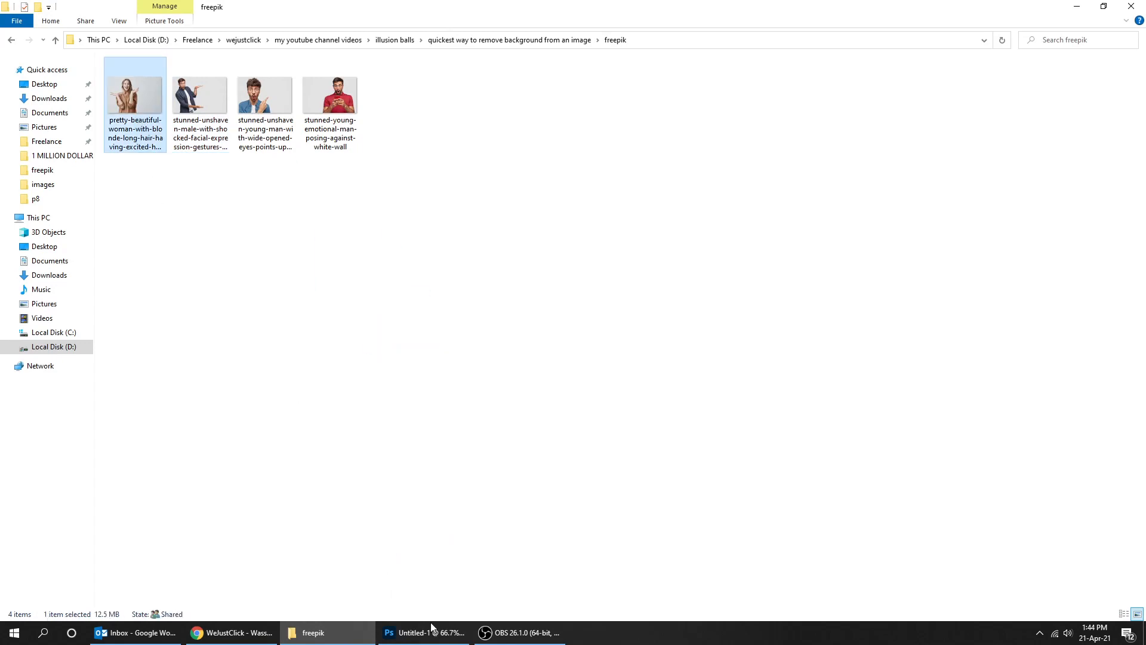
pyautogui.click(422, 633)
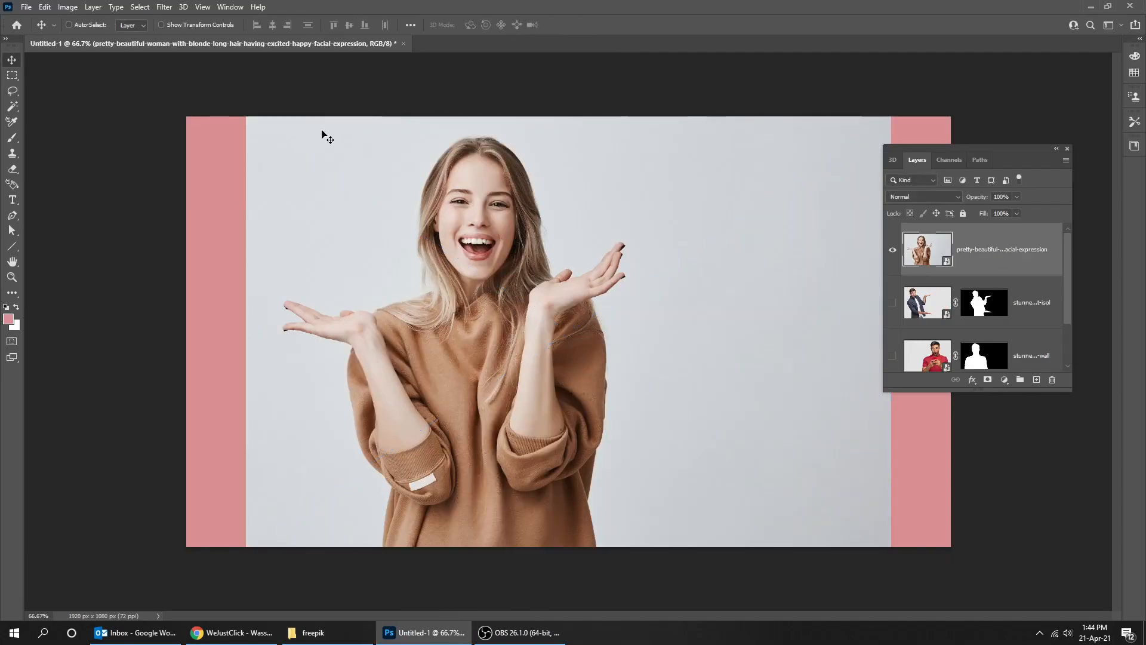
pyautogui.click(140, 6)
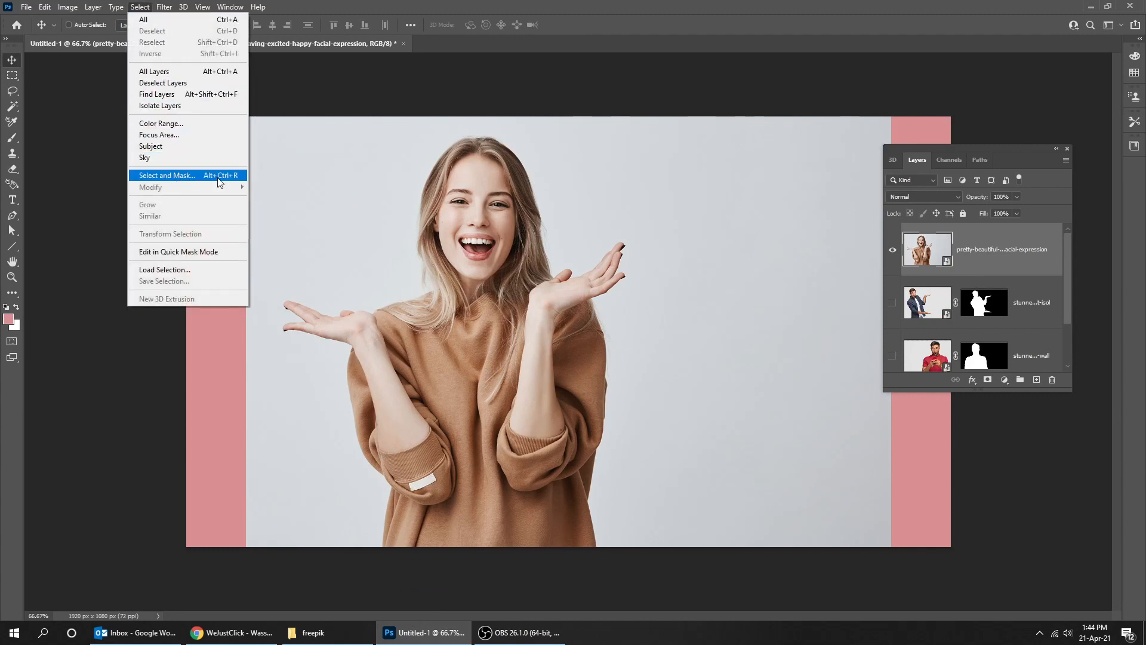
# Refine the woman's cut-out in Select and Mask with 100% transparency and Refine Hair.
pyautogui.click(166, 175)
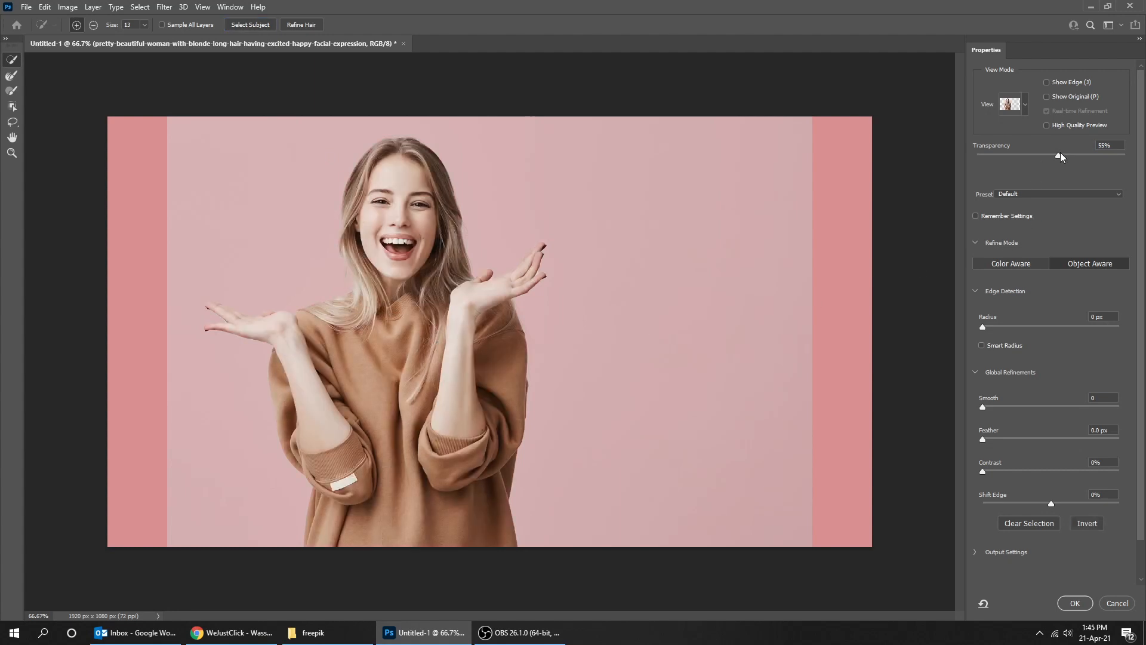
pyautogui.moveTo(1059, 156); pyautogui.dragTo(1124, 156)
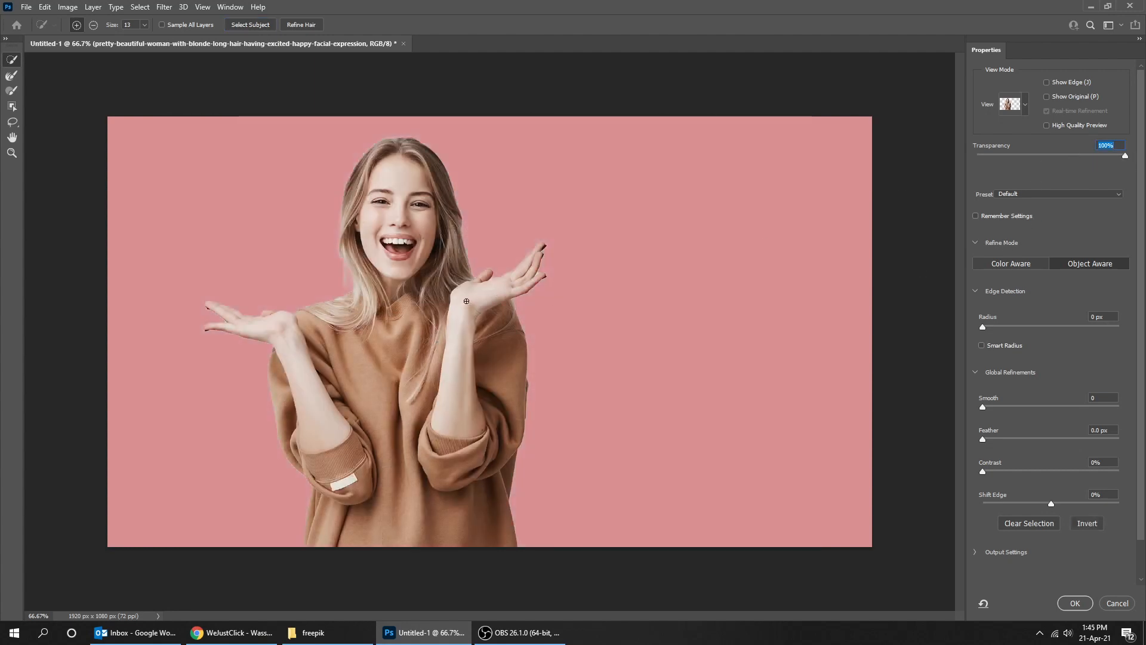
pyautogui.click(301, 24)
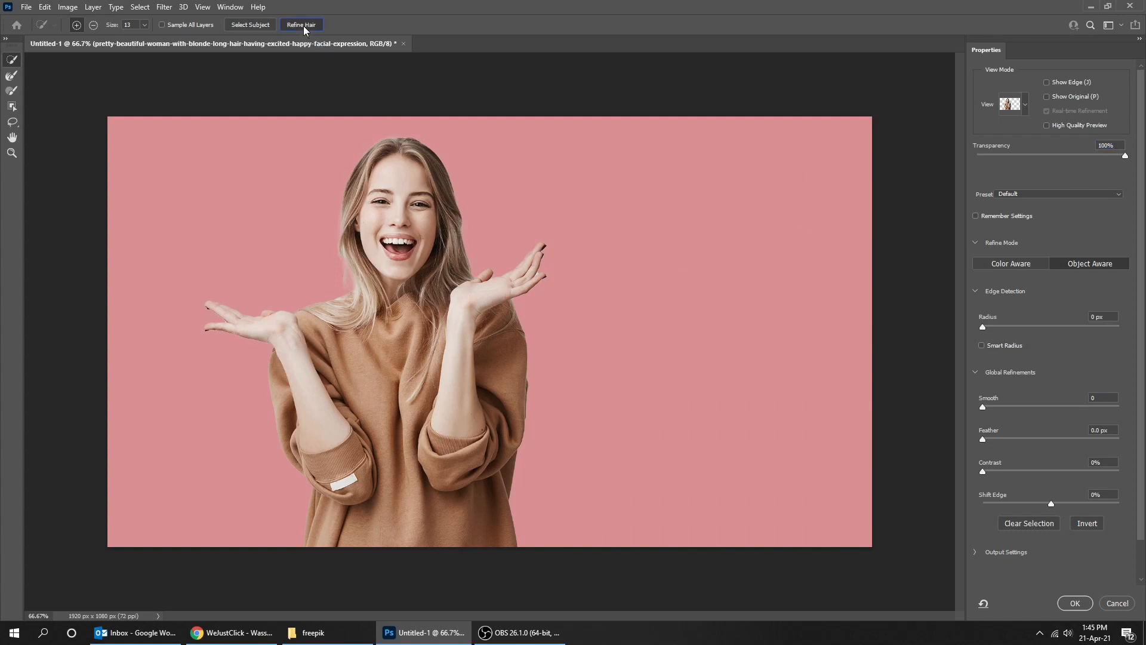
pyautogui.click(301, 24)
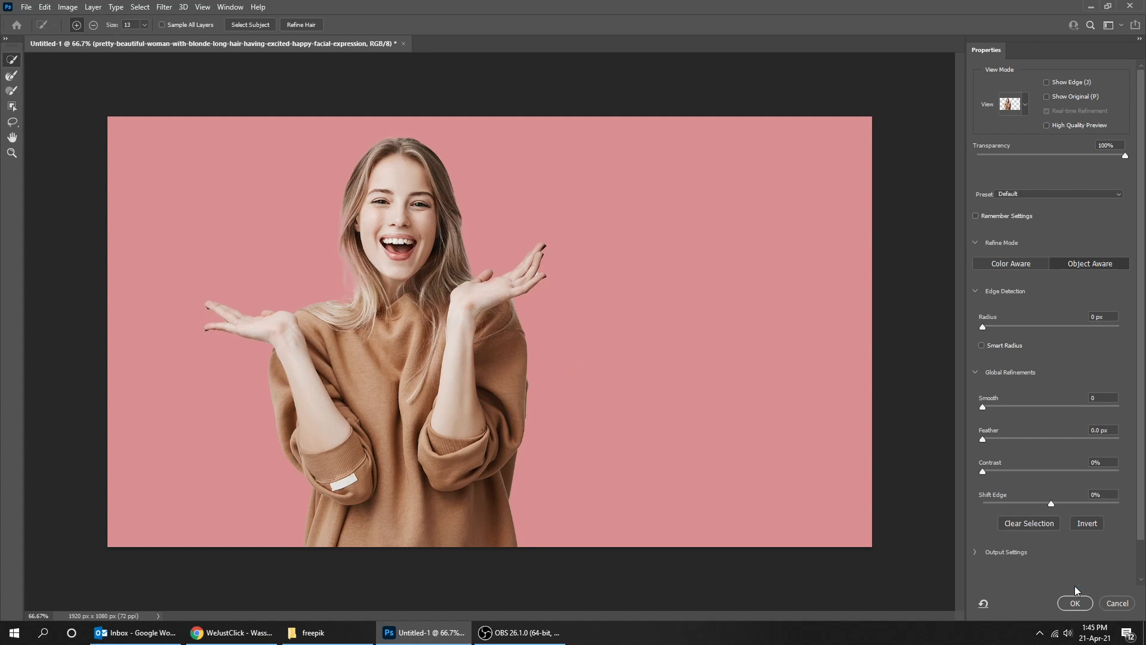
pyautogui.click(1074, 603)
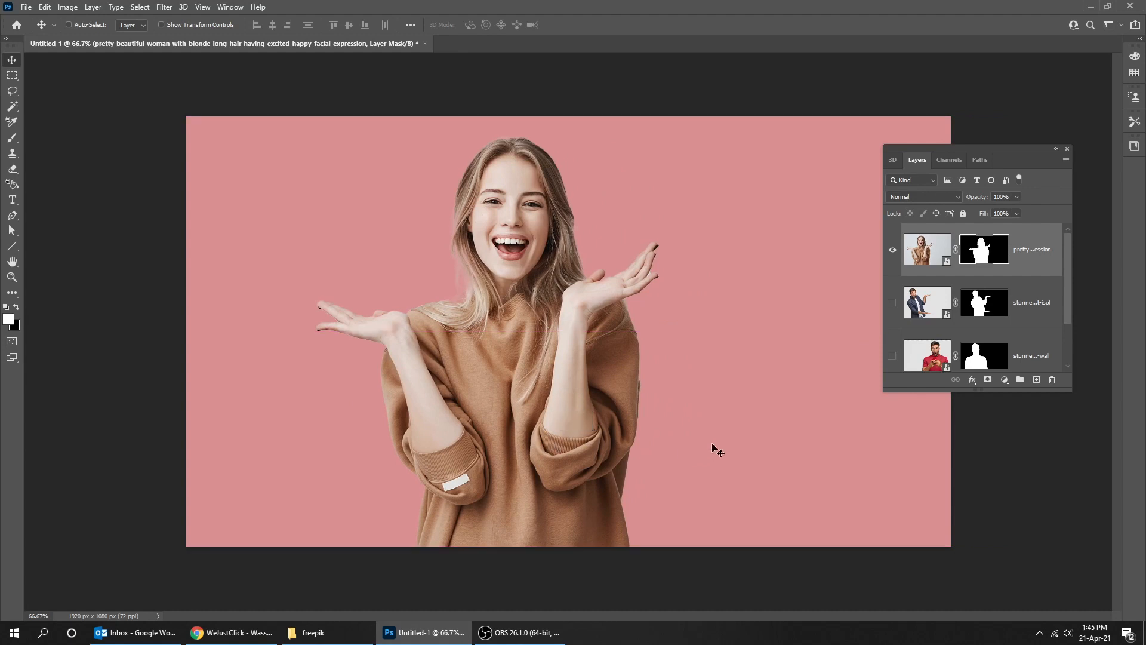
pyautogui.moveTo(879, 270)
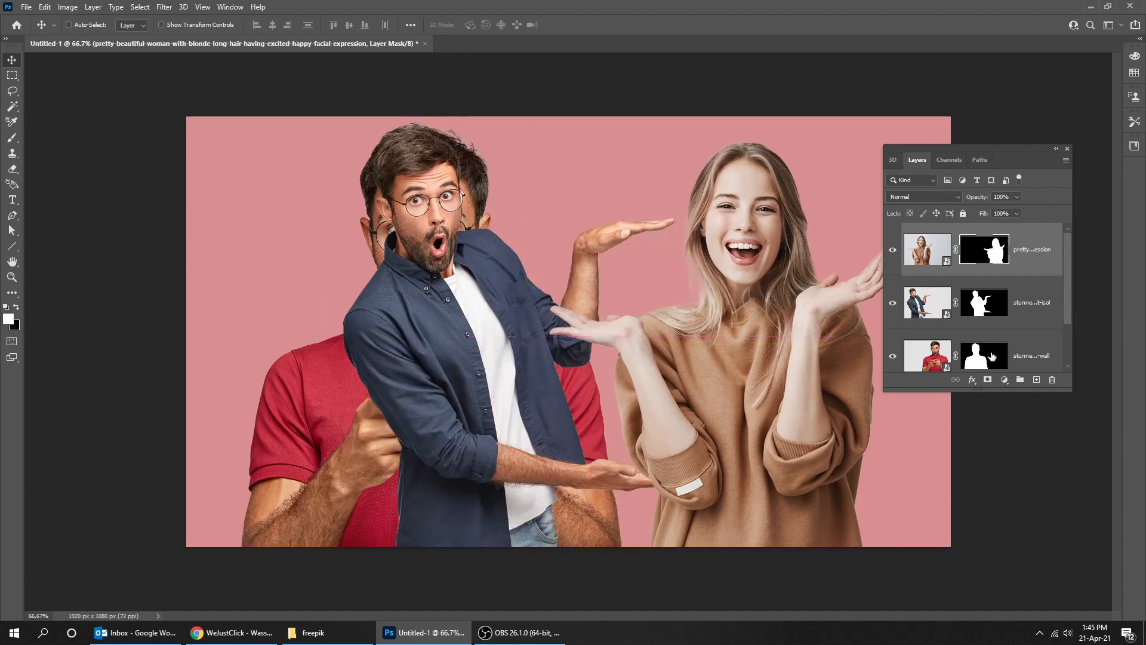
# Select the blue-shirt man's layer in the Layers panel.
pyautogui.click(927, 302)
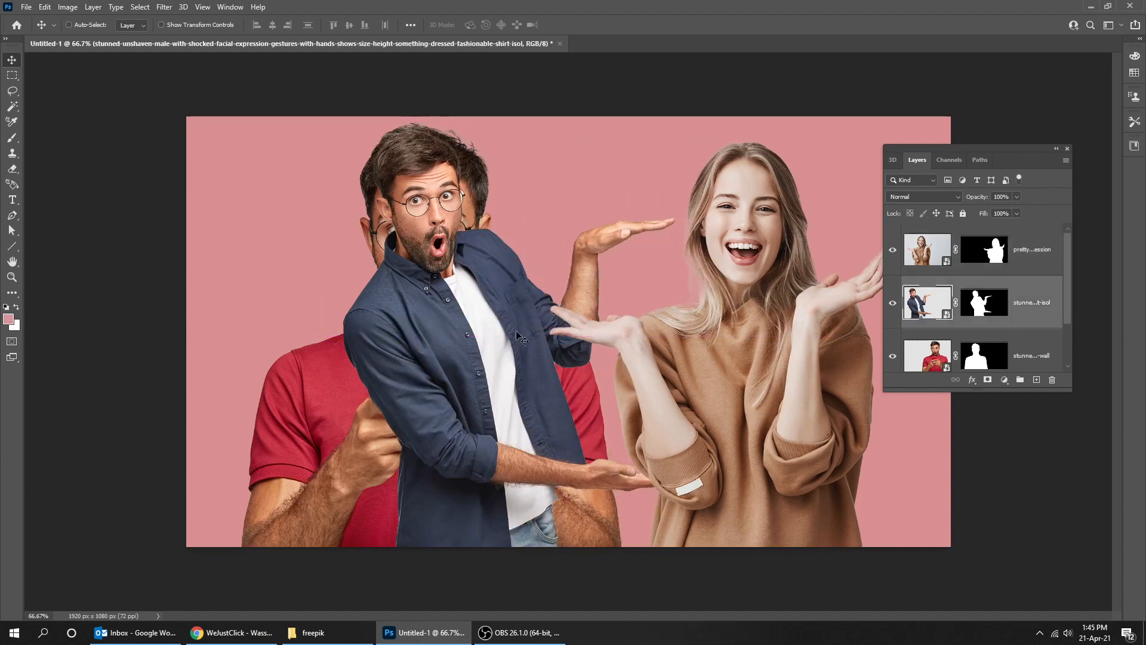